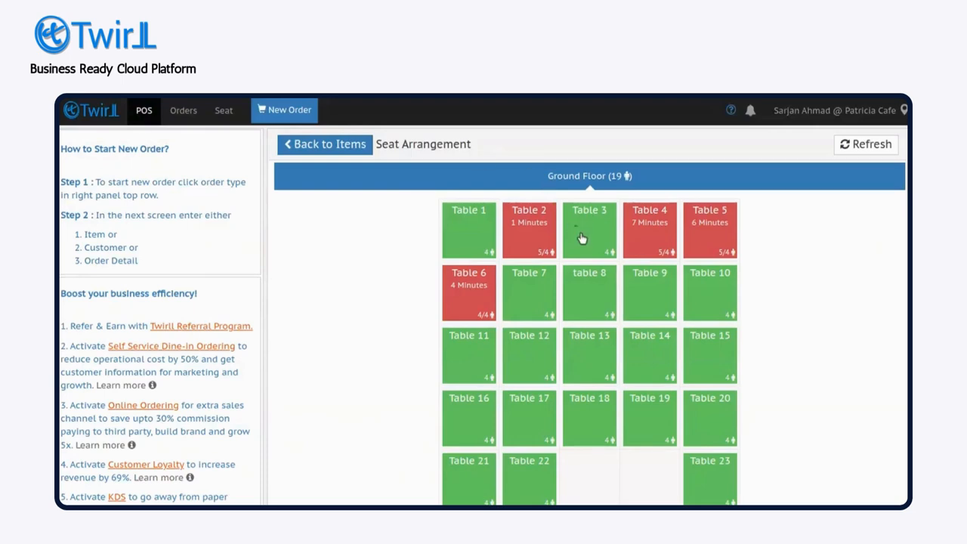
Step: Start a dine-in order for Table 3 with a party of 5 guests
click(589, 230)
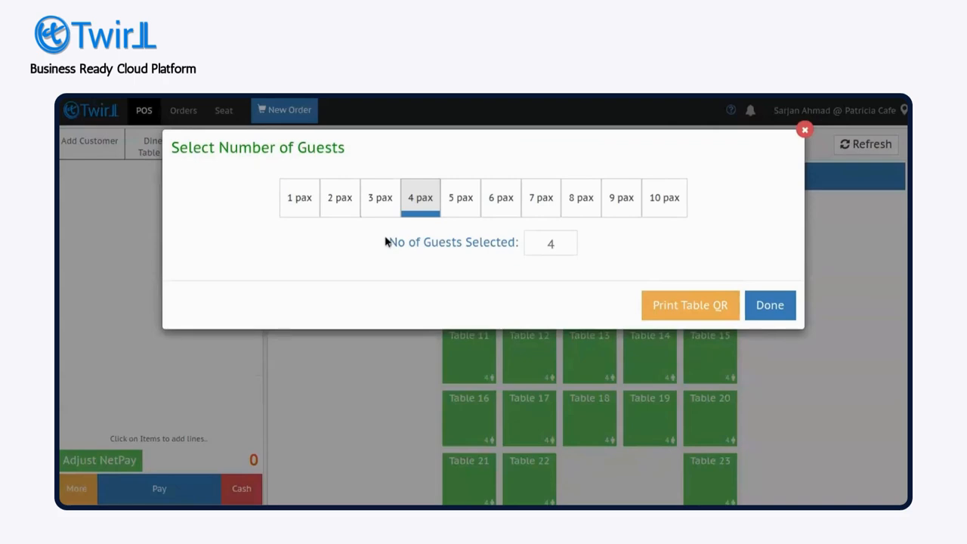
click(459, 196)
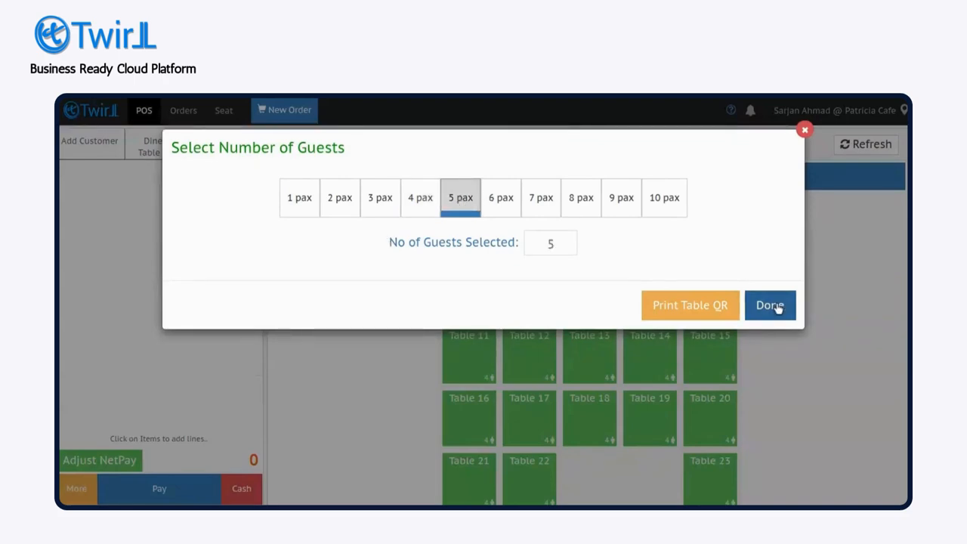
click(771, 306)
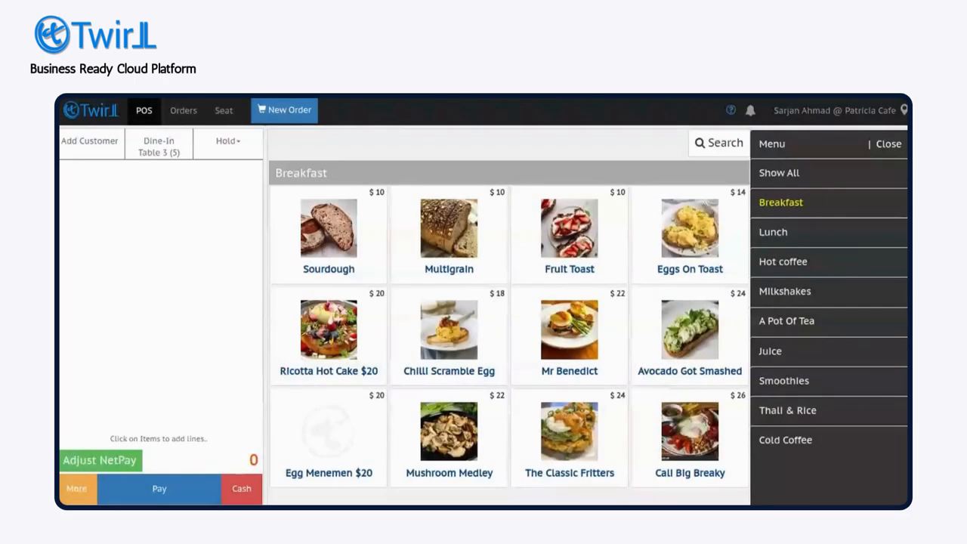
Step: Add Chickpea Curry and Lamb Pocket from the Lunch category and proceed to payment
click(774, 233)
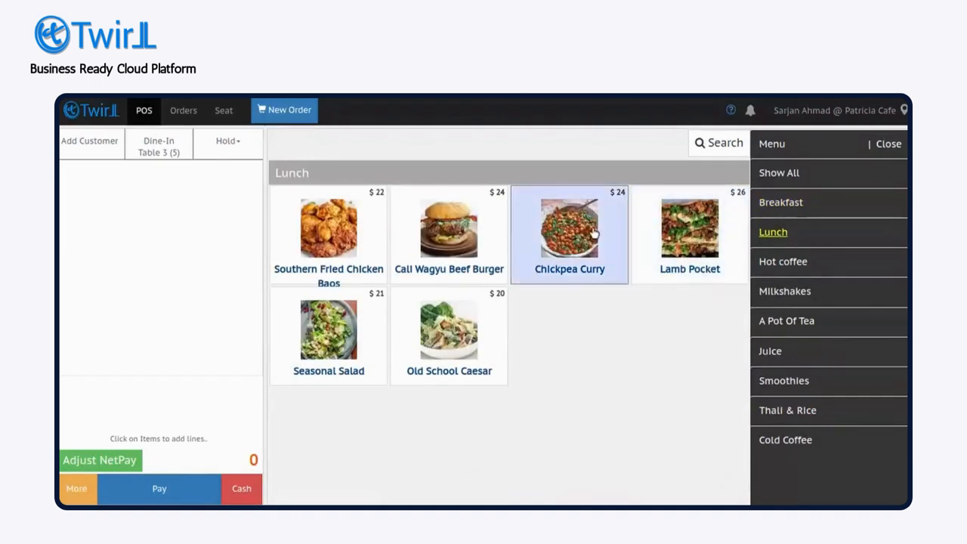
click(689, 227)
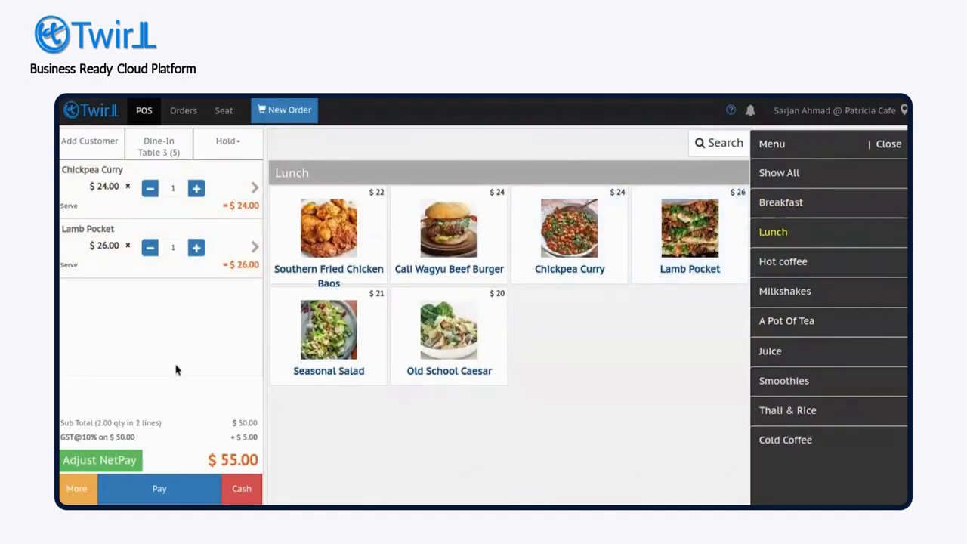
click(159, 488)
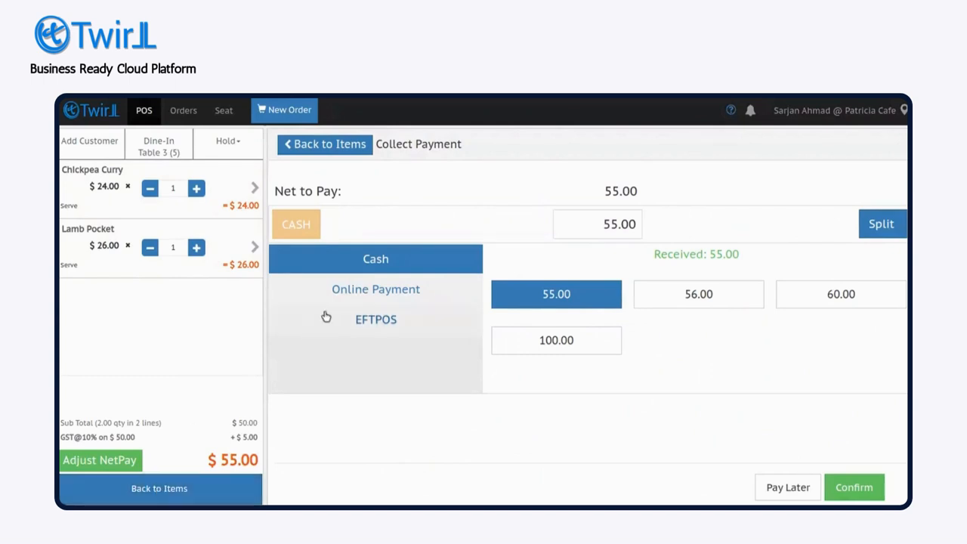
mouse_move(405, 420)
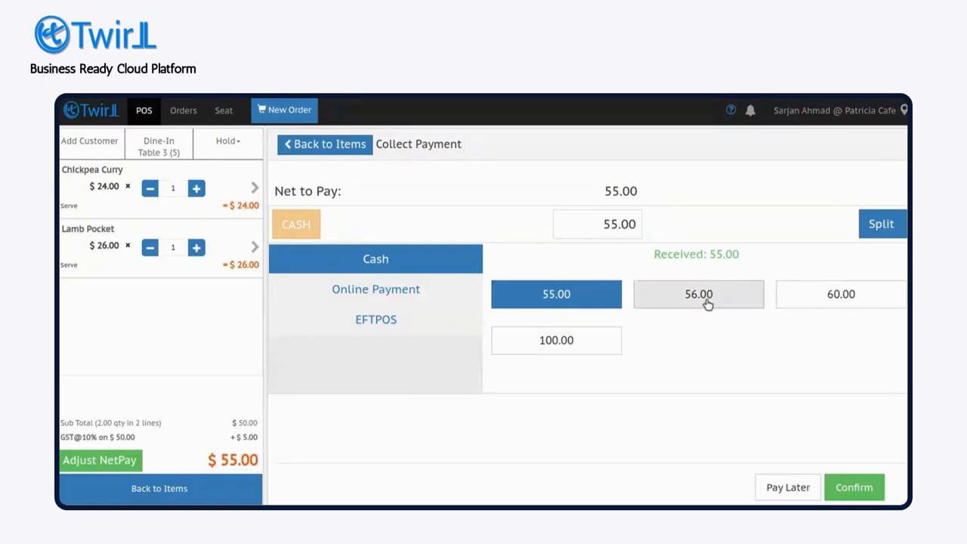
Step: Take $56.00 cash for the $55.00 order, $1.00 change, and place the order
click(699, 293)
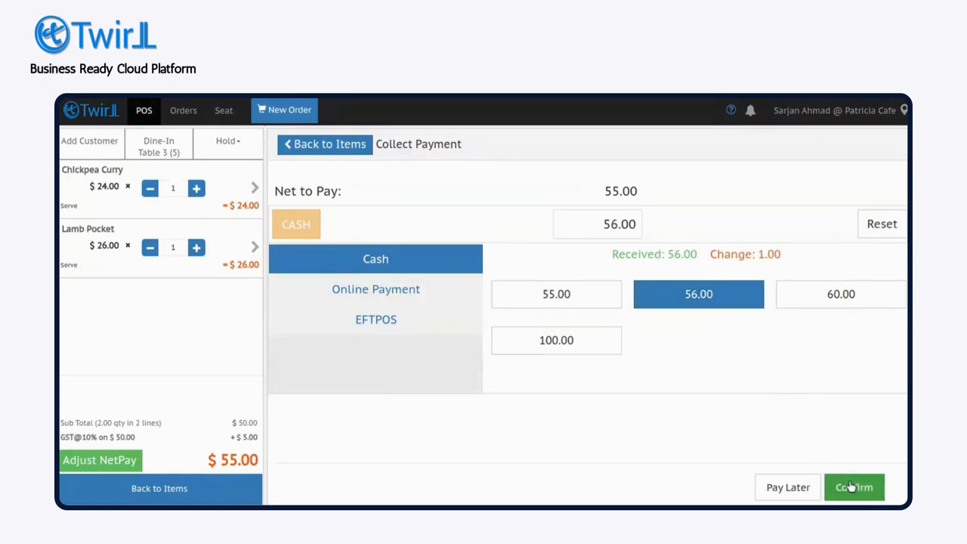
click(856, 487)
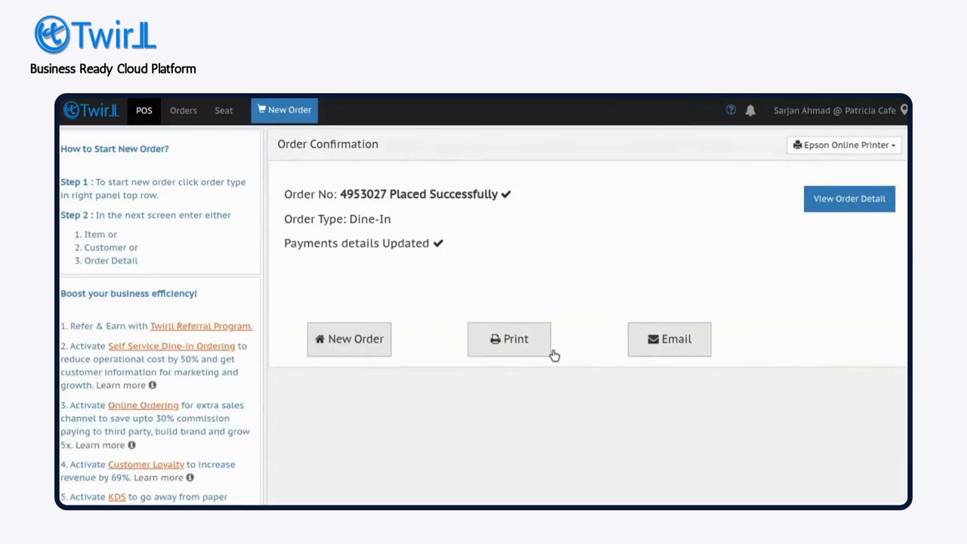